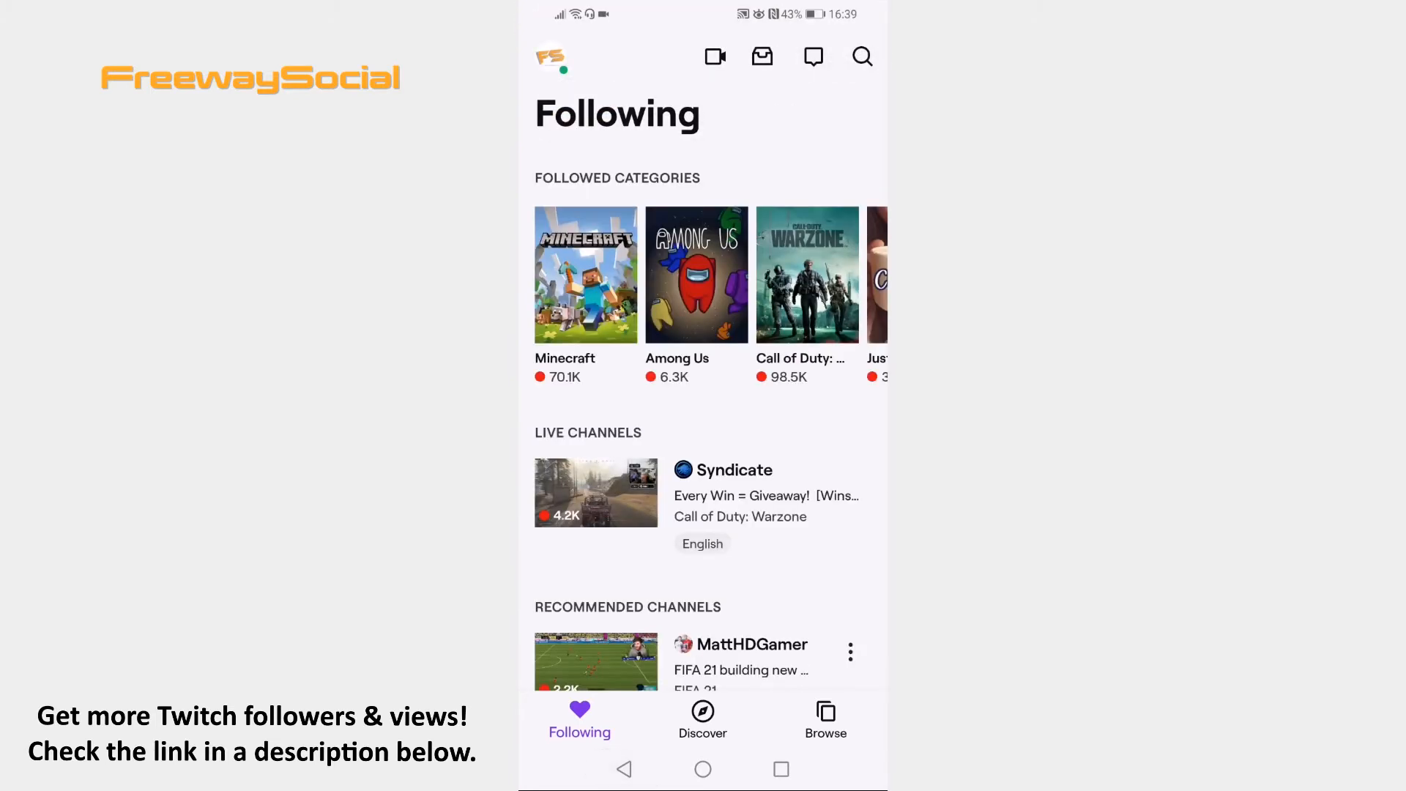
Step: Reach the My Subscriptions page from the account menu; it lists no subscriptions yet
left_click(552, 57)
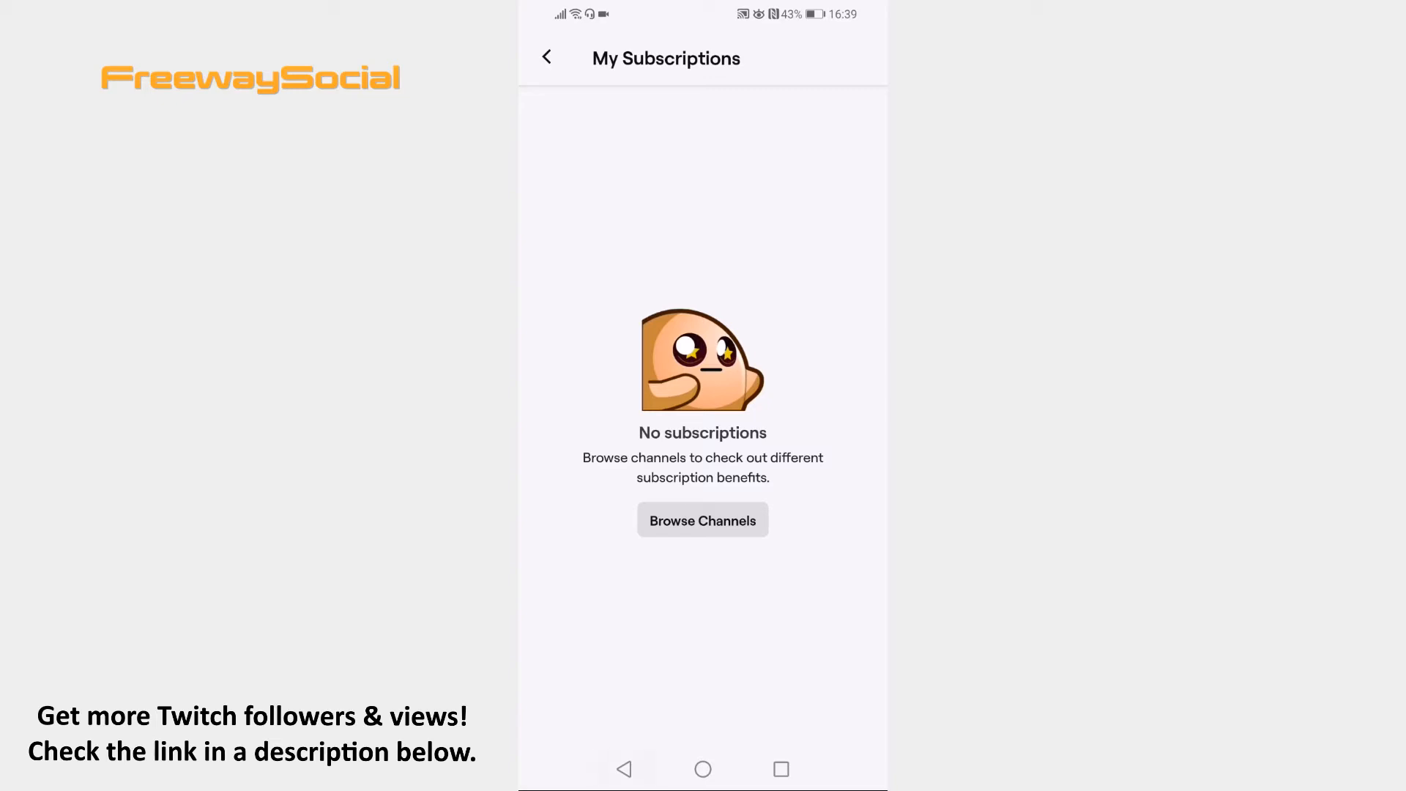
Step: Load Twitch's full desktop site at twitch.tv via Chrome's 'Desktop site' option
left_click(702, 520)
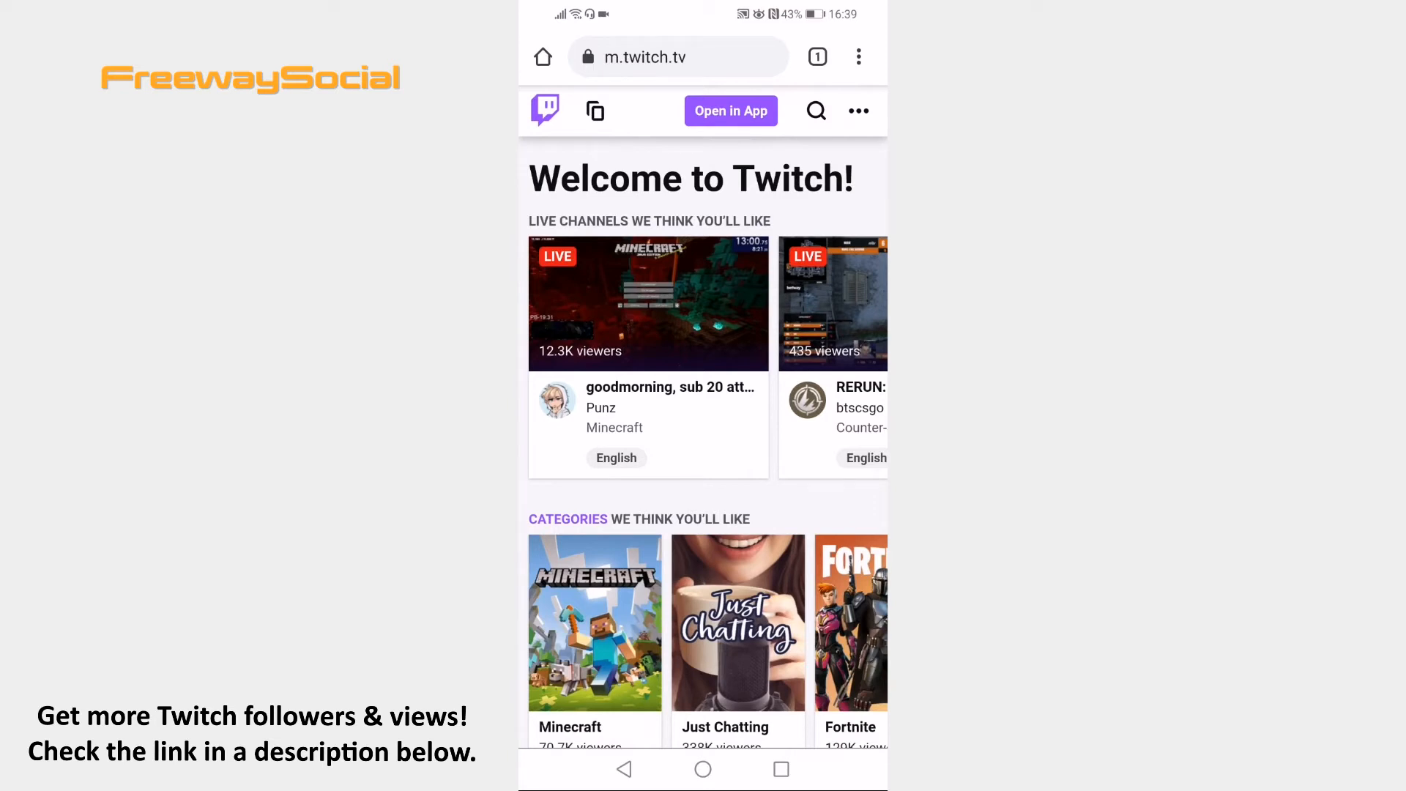
left_click(859, 57)
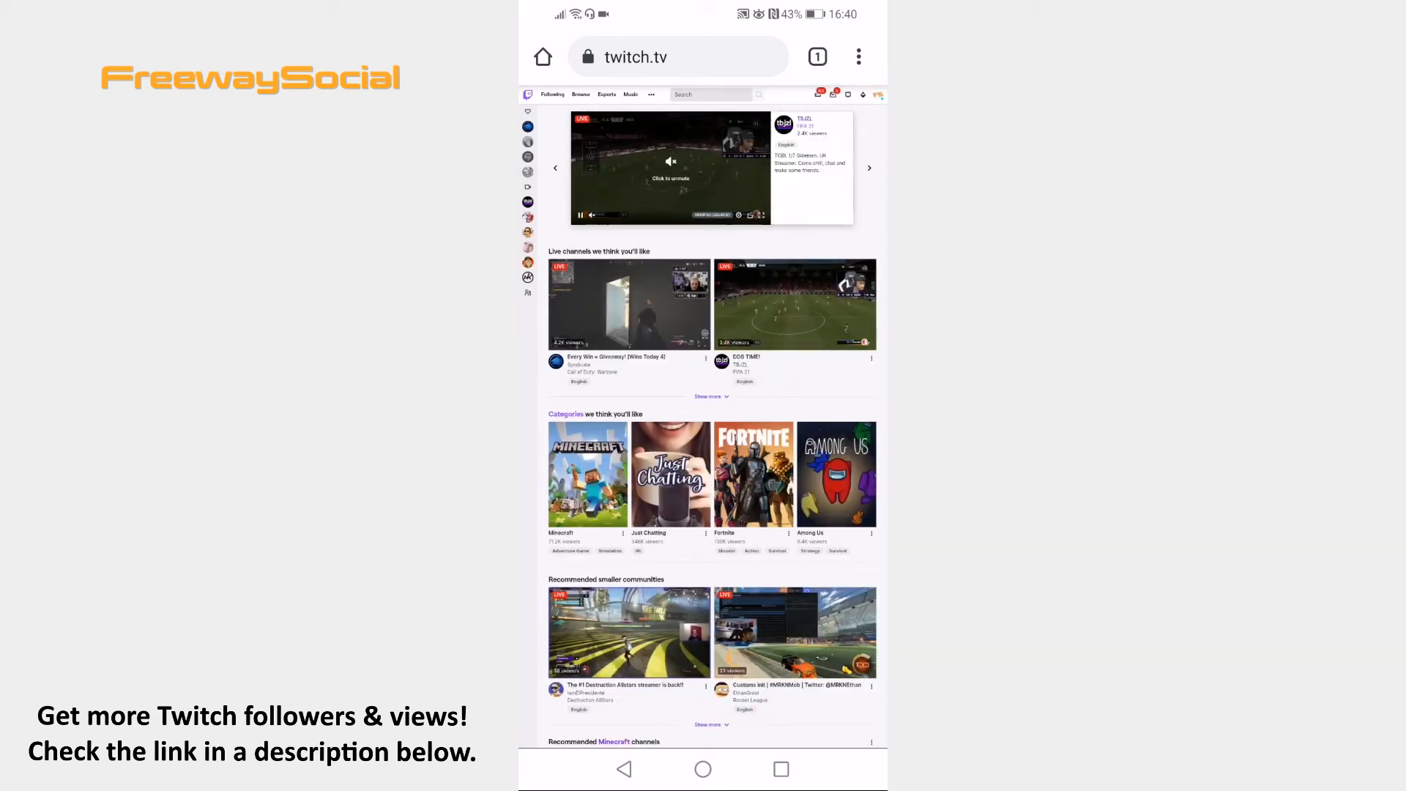
Step: Navigate to twitch.tv/subscriptions from the profile avatar's account dropdown
left_click(669, 161)
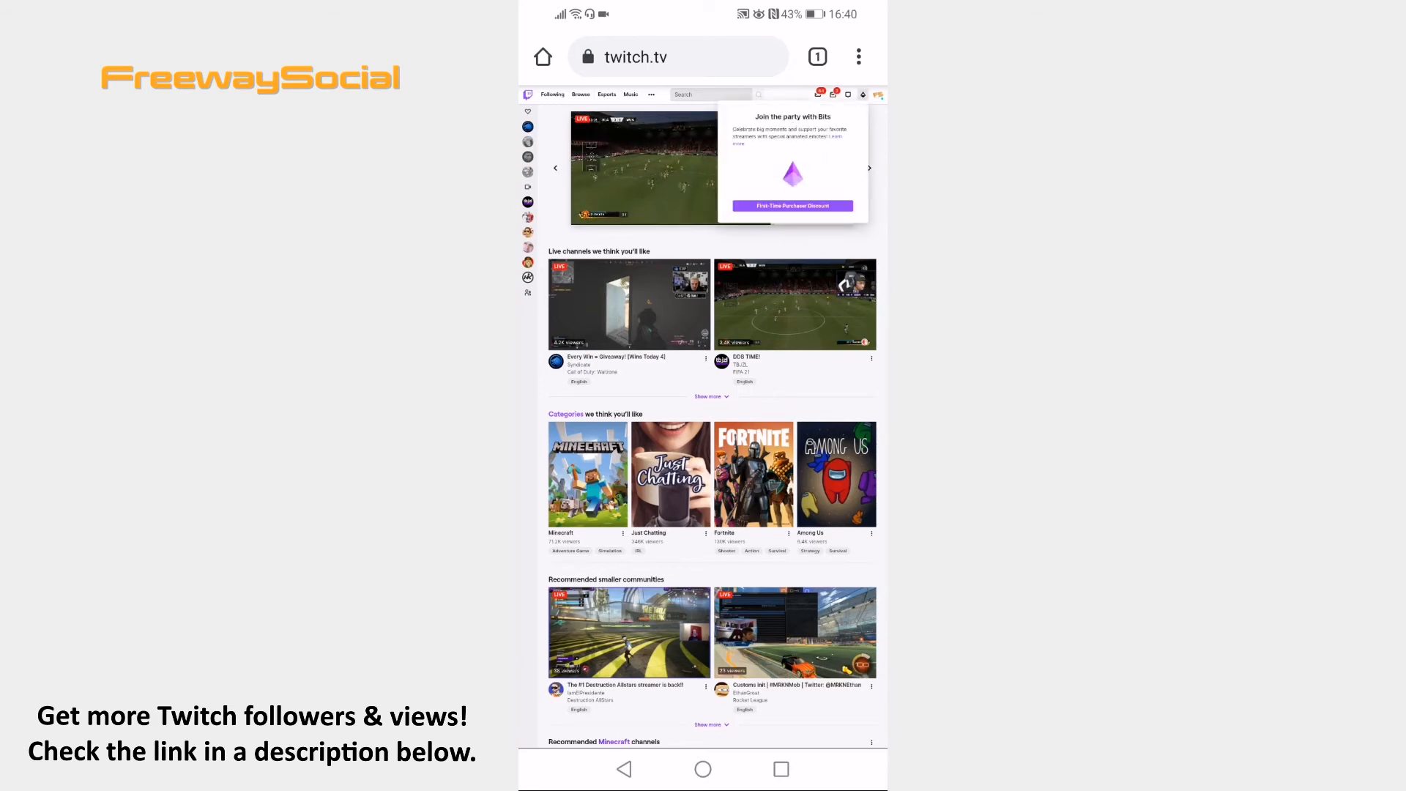
left_click(877, 94)
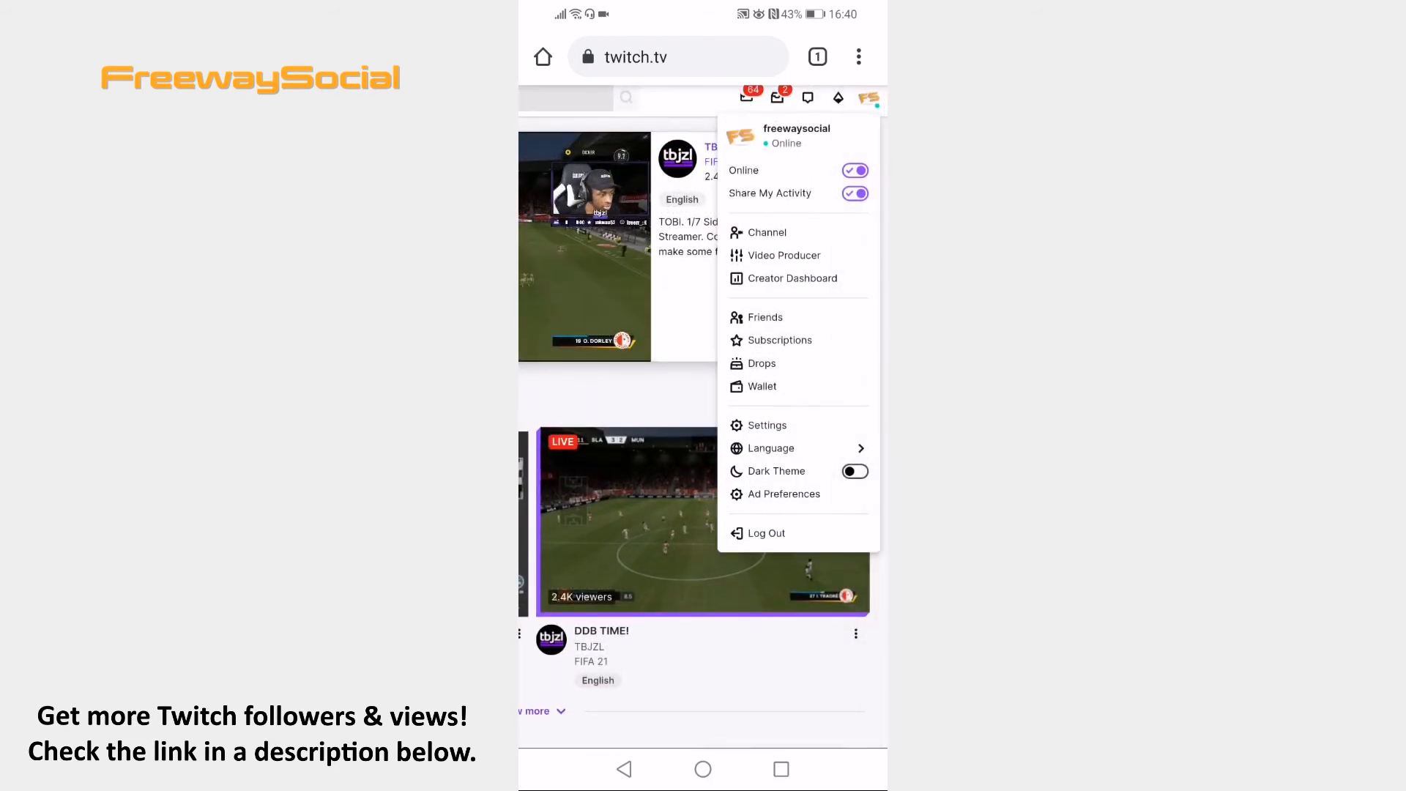
left_click(779, 340)
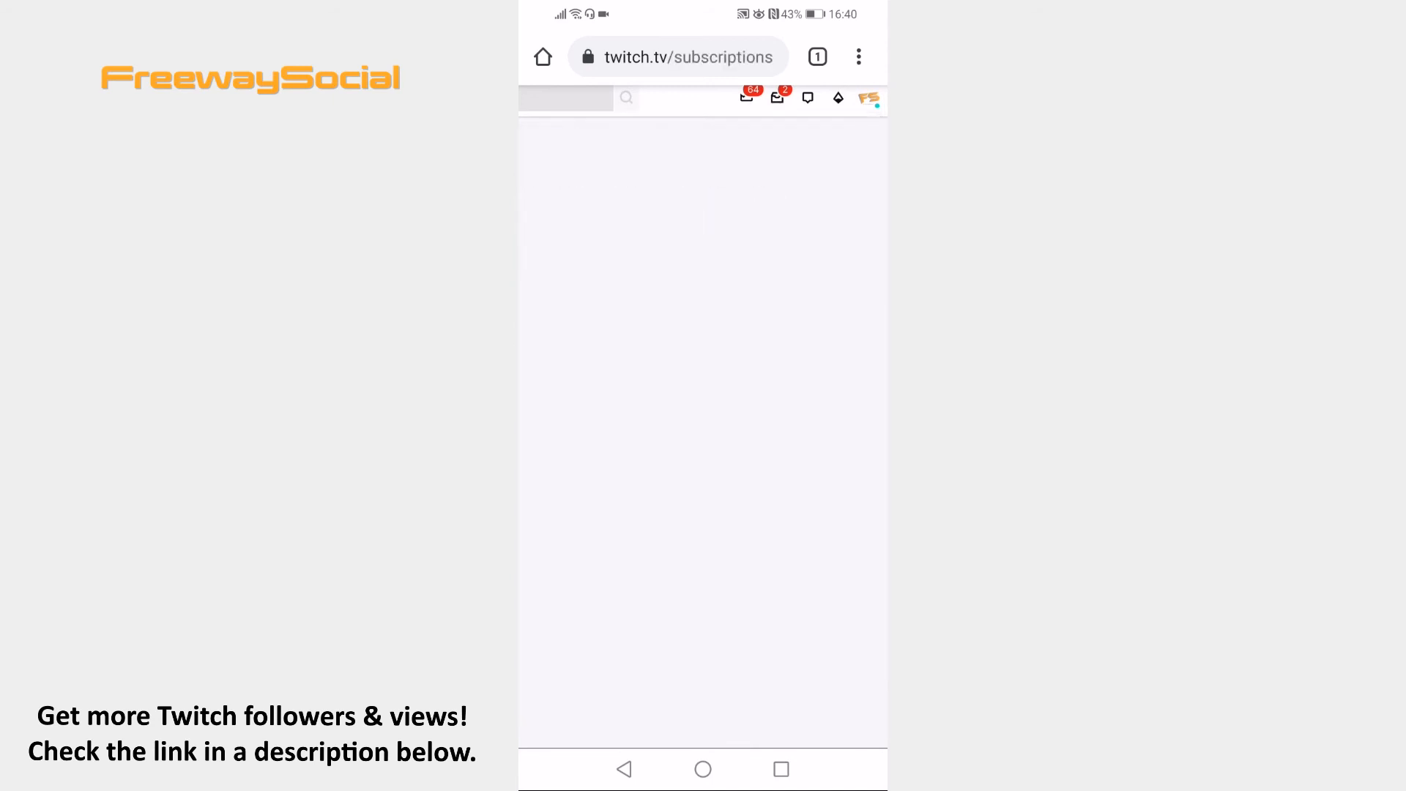